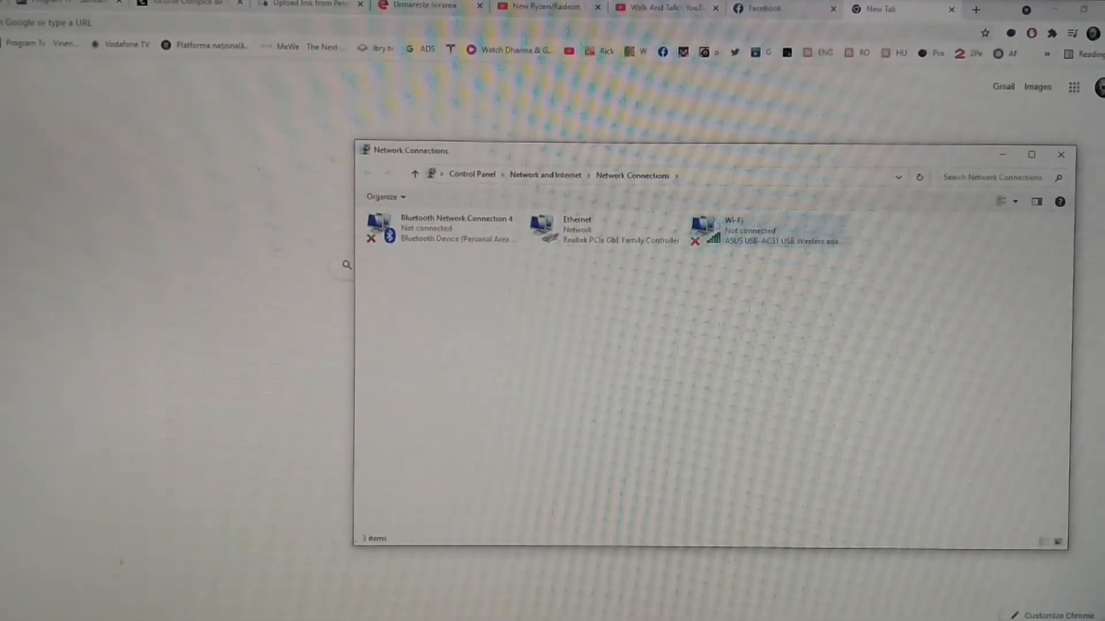
mouse_move(705, 229)
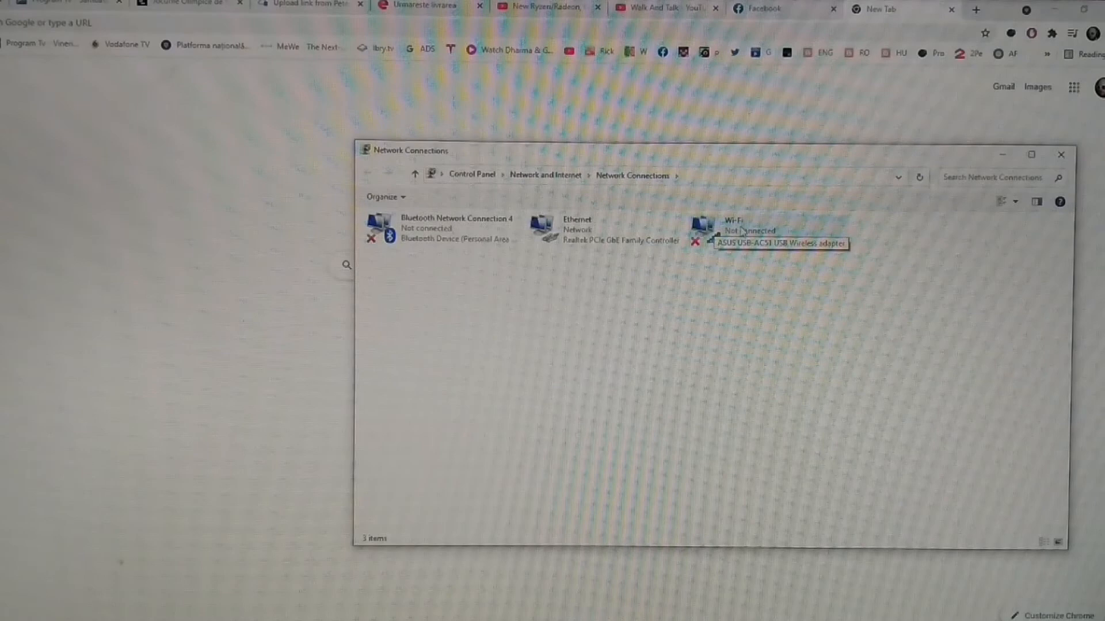
Disable the wired Ethernet adapter so only the USB Wi-Fi adapter handles networking
right_click(733, 229)
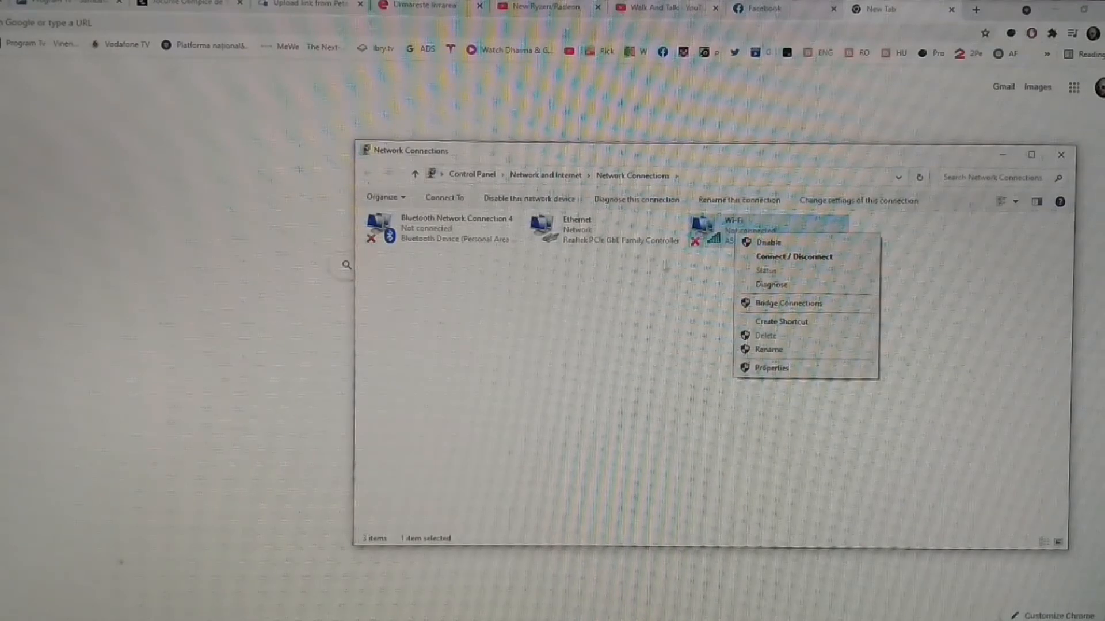
left_click(604, 229)
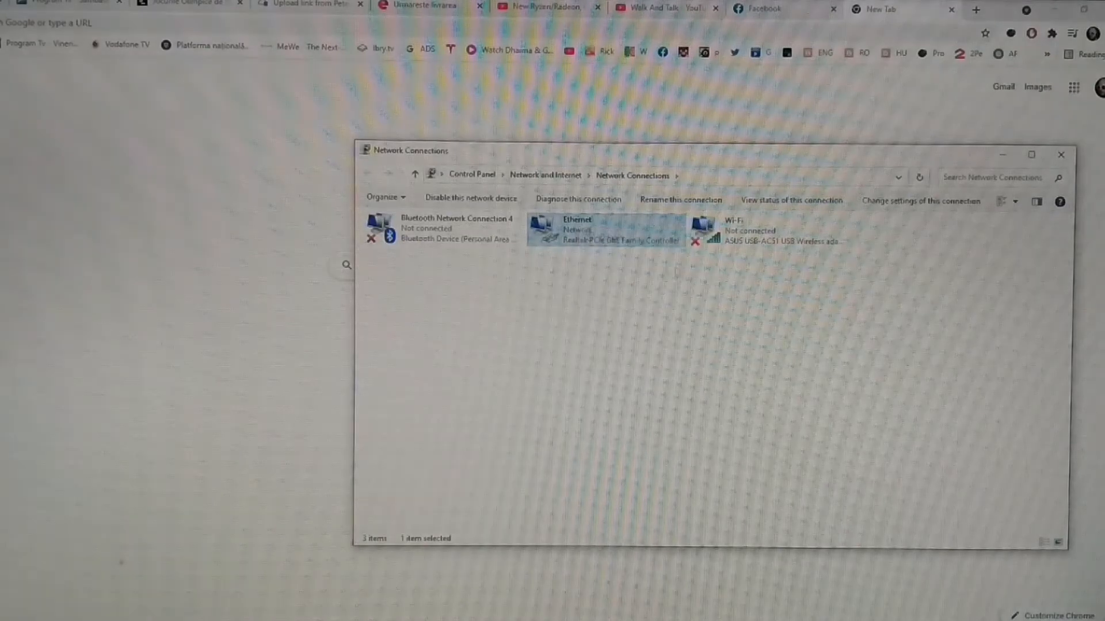
right_click(733, 229)
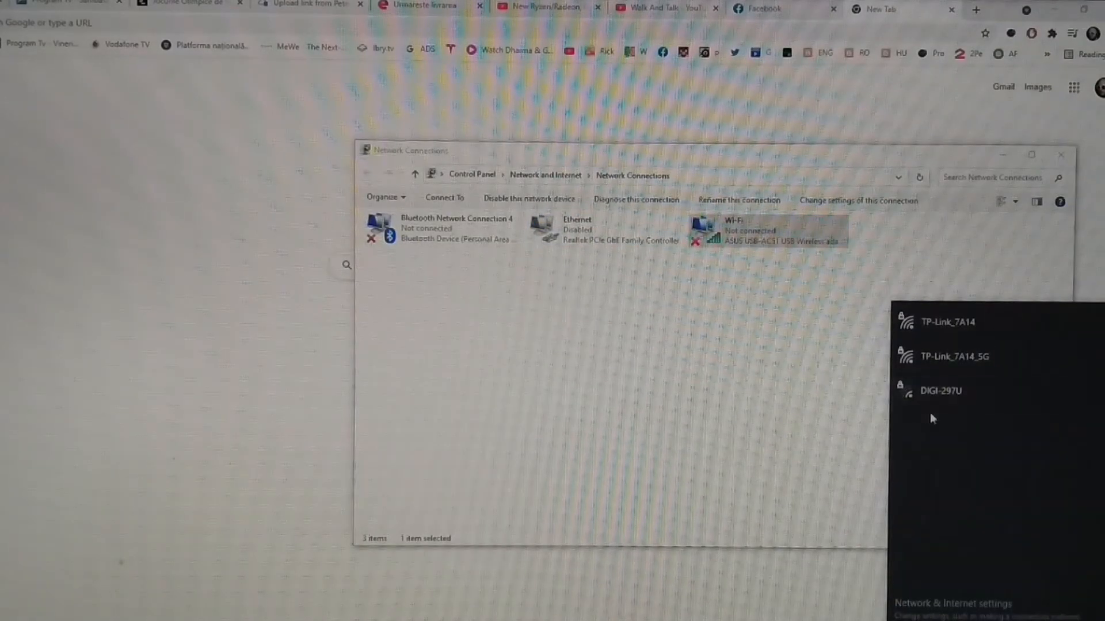
mouse_move(947, 370)
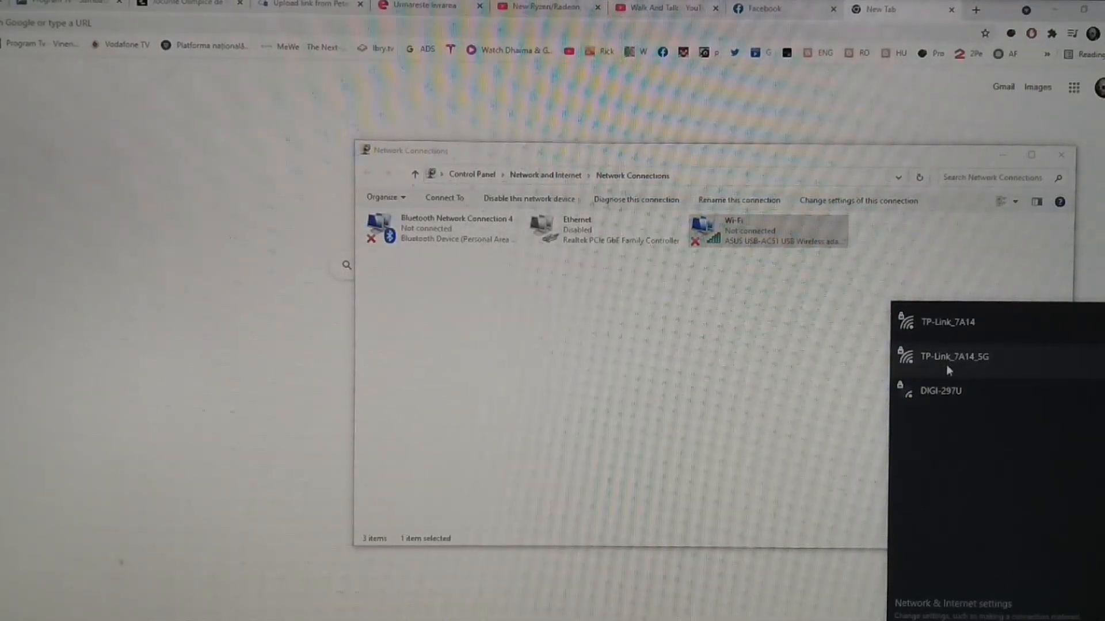
Connect the USB Wi-Fi adapter to TP-Link_7A14_5G and submit its security key
left_click(955, 356)
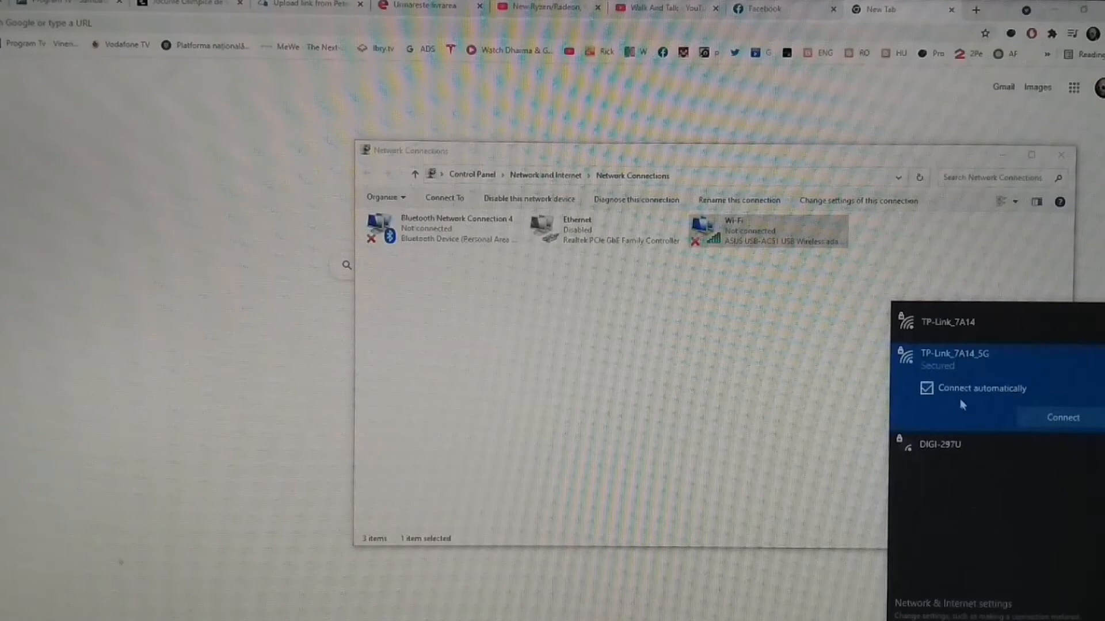
left_click(1062, 417)
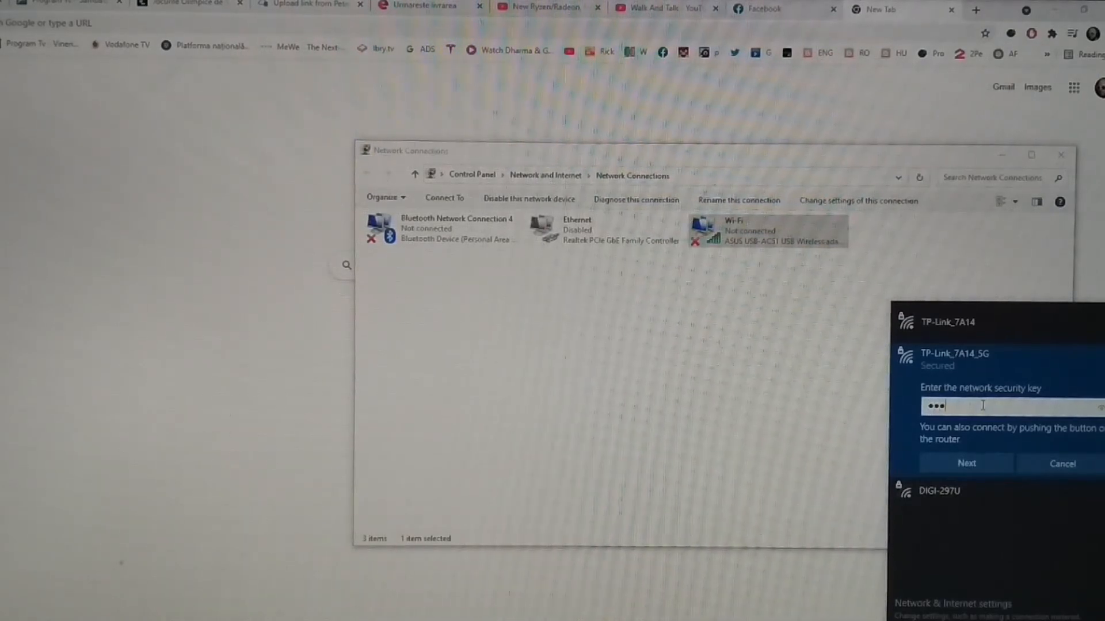
type("•")
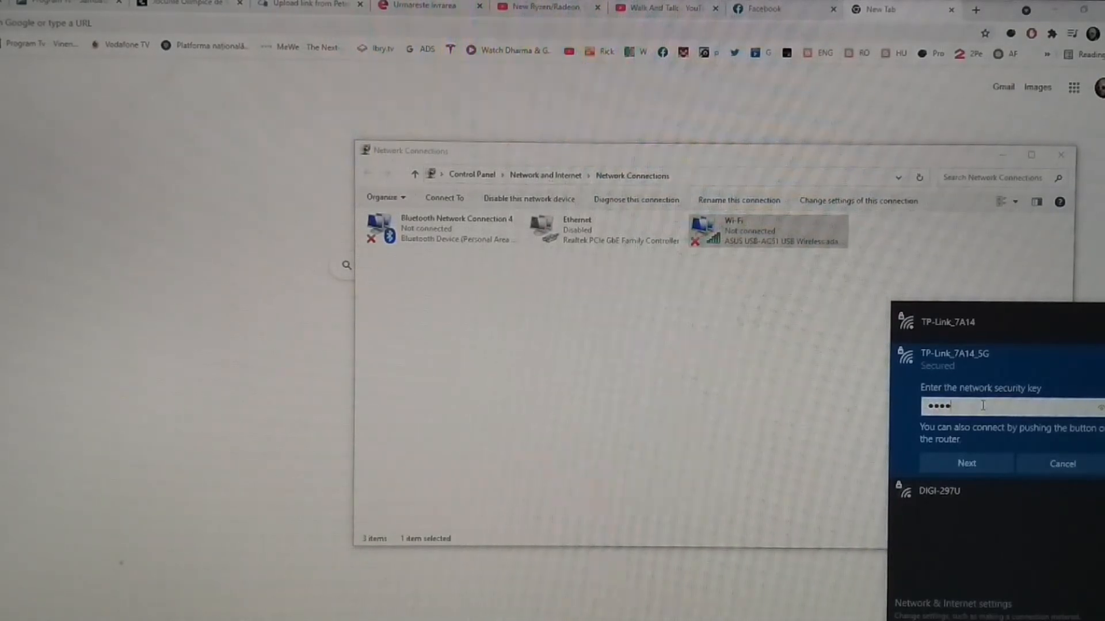
type("*")
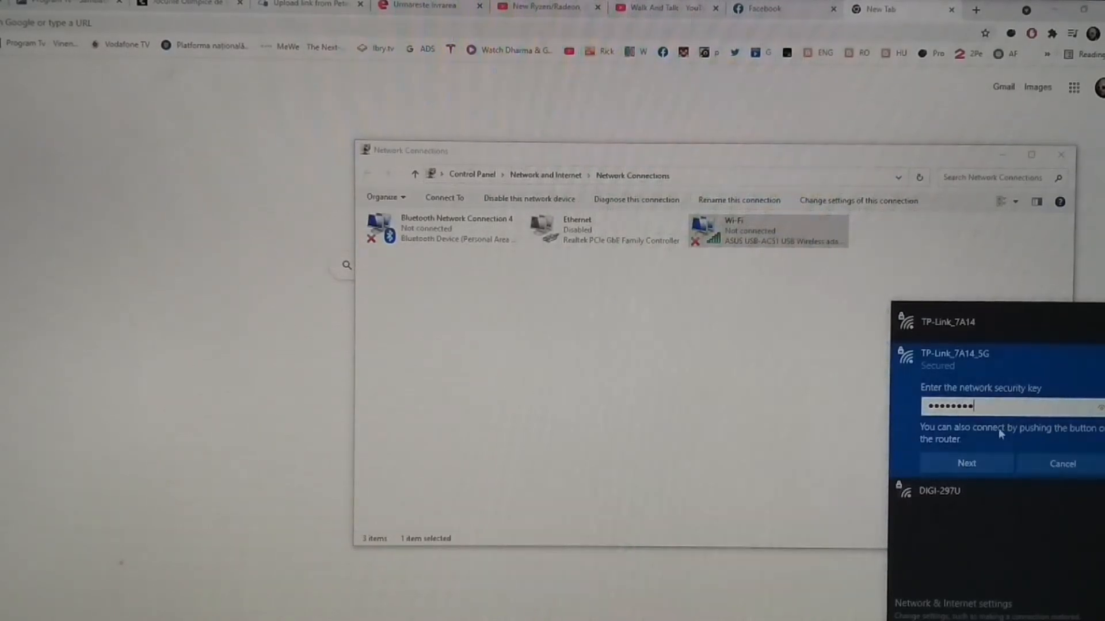
left_click(965, 464)
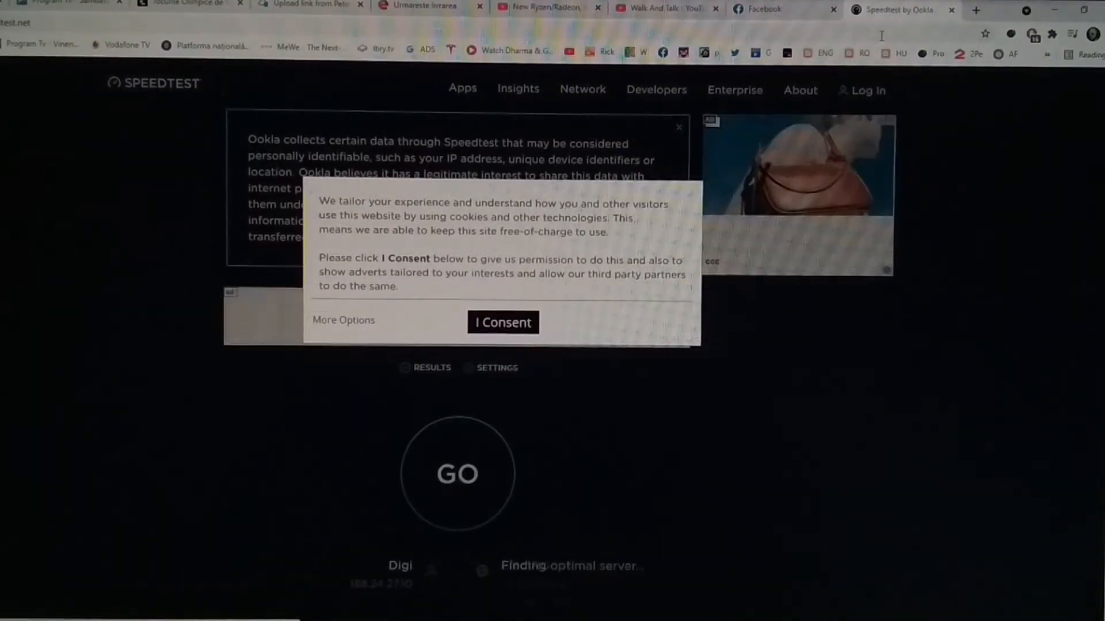
Accept the cookie notice and start the Speedtest run with GO
left_click(503, 322)
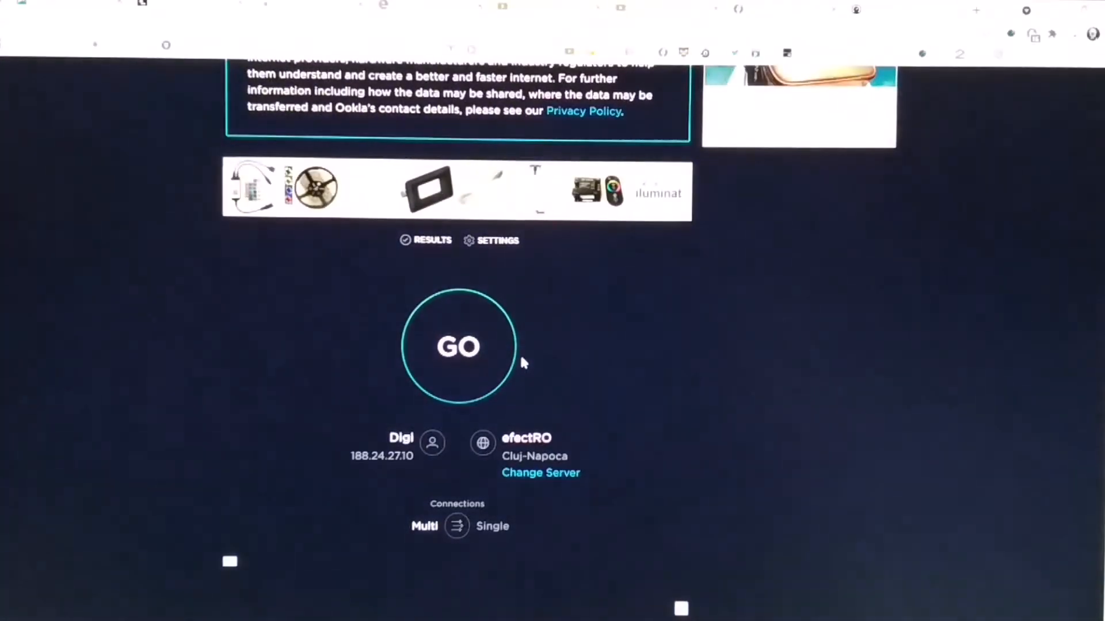
left_click(459, 346)
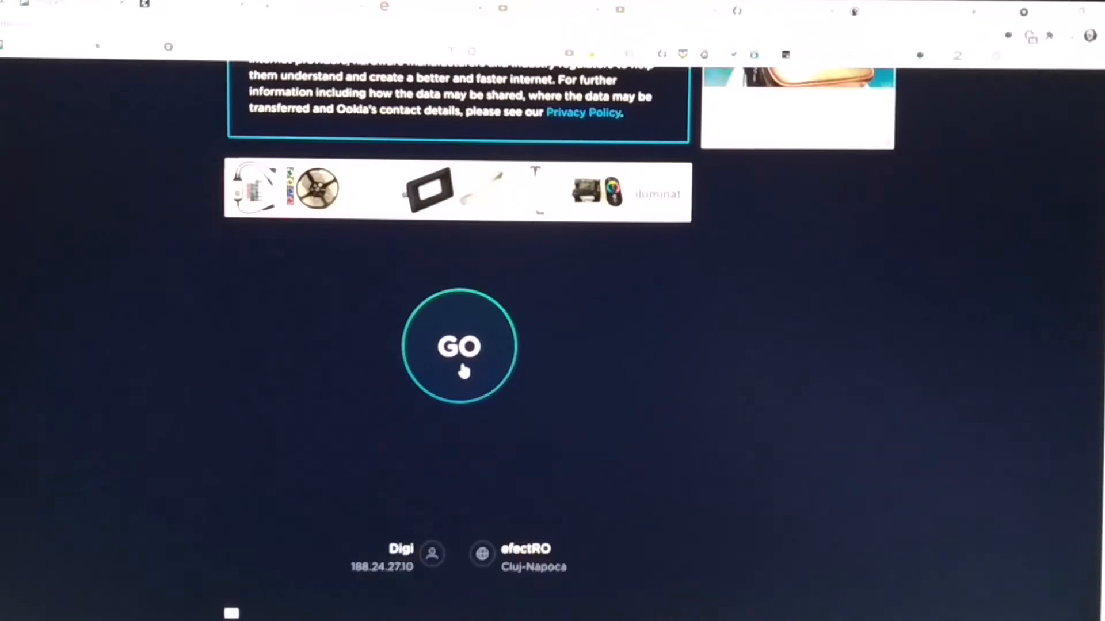
left_click(459, 346)
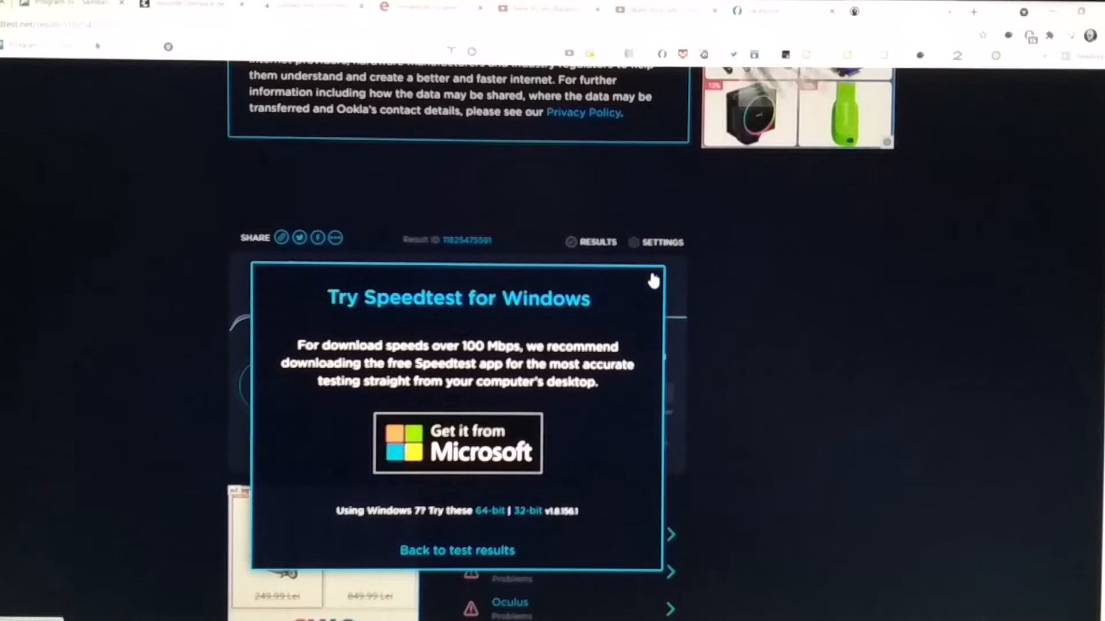
Dismiss the Windows app promotion to reveal results: 3 ms ping, 275.49 down, 251.43 up
left_click(457, 550)
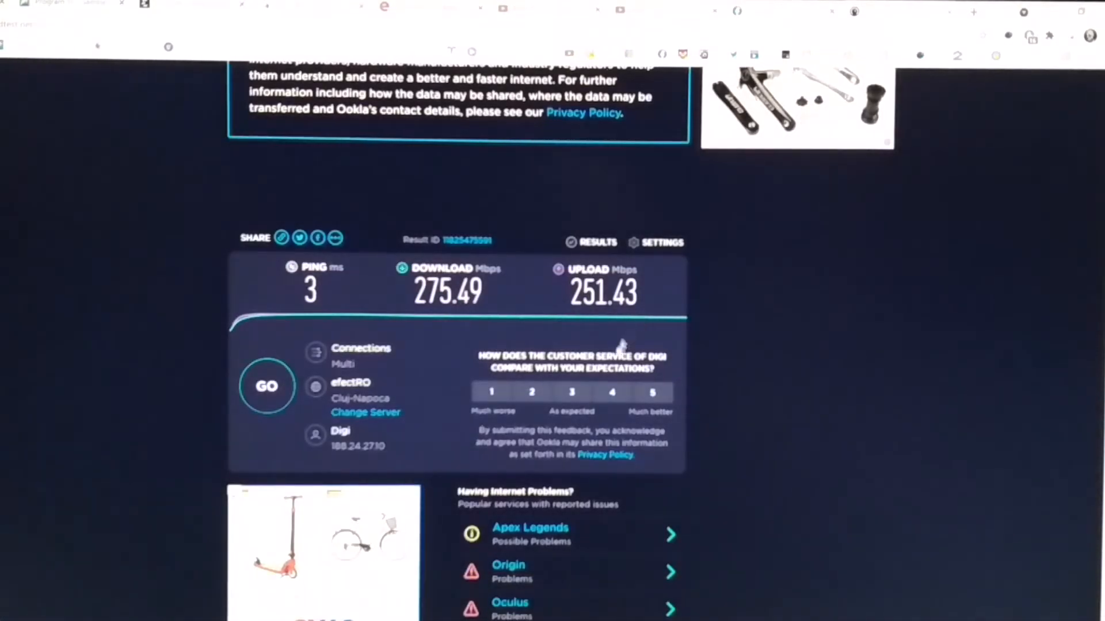
left_click(611, 392)
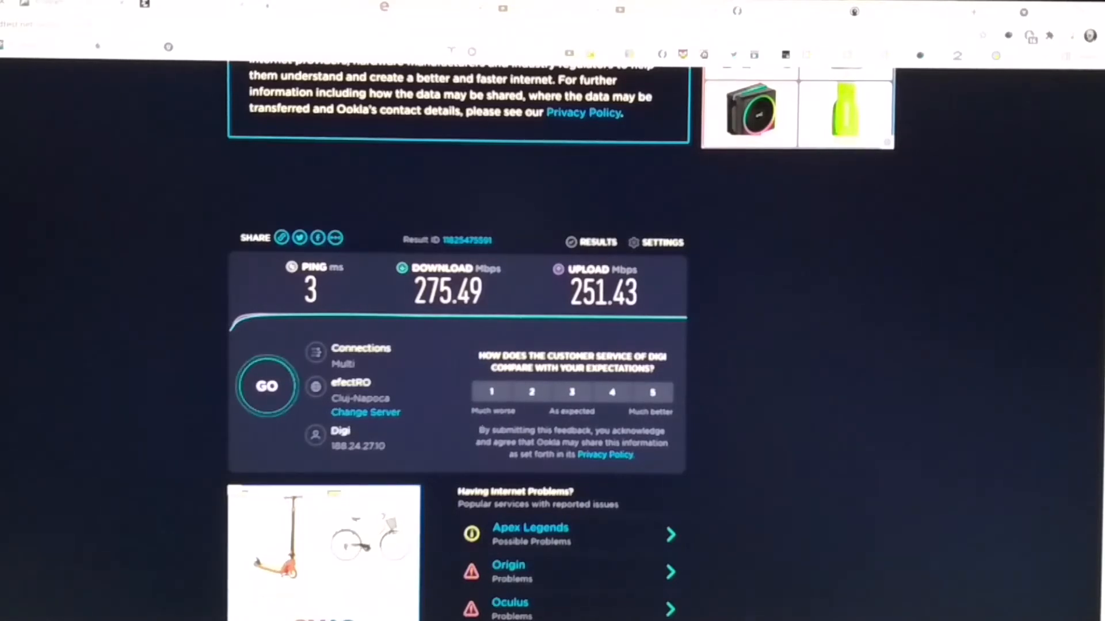
Reconnect the Wi-Fi adapter to the 2.4 GHz TP-Link_7A14 network with its security key
right_click(733, 225)
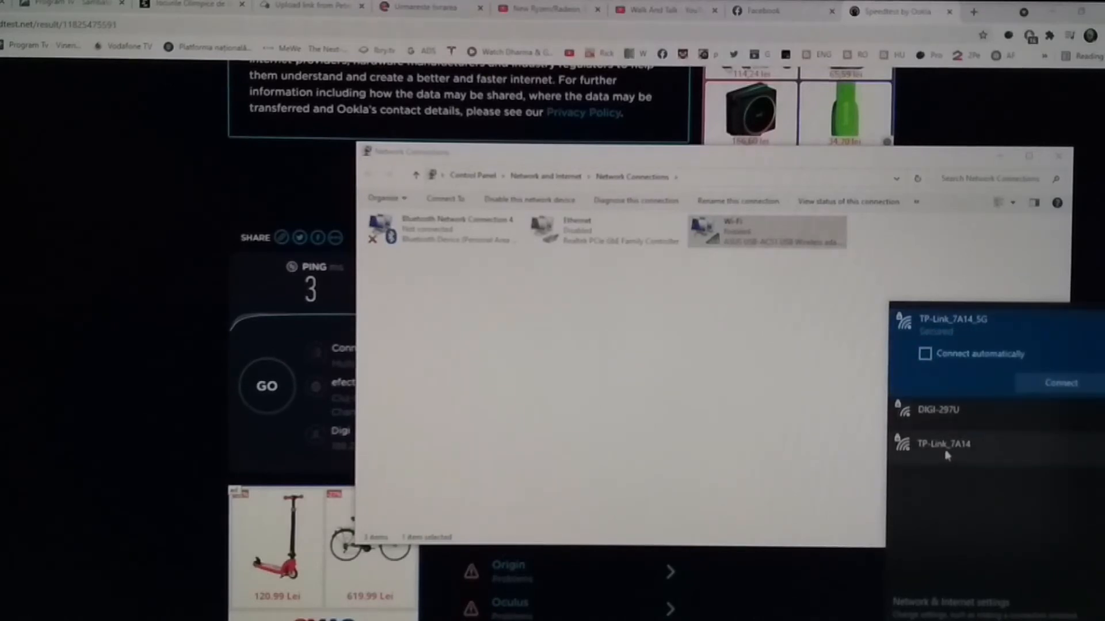
left_click(944, 444)
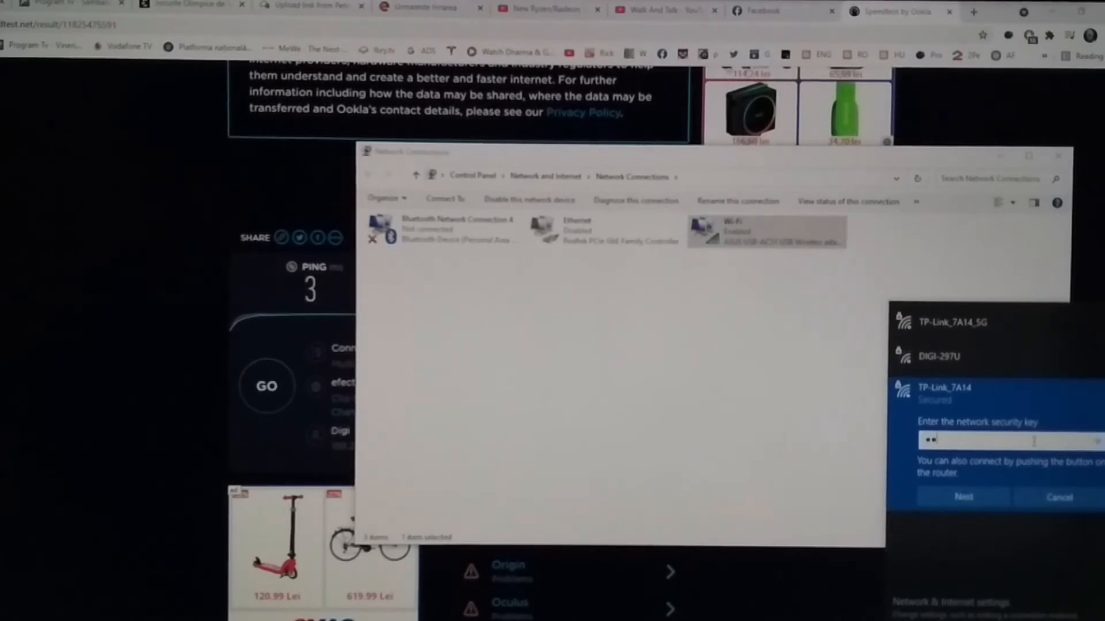
type("*")
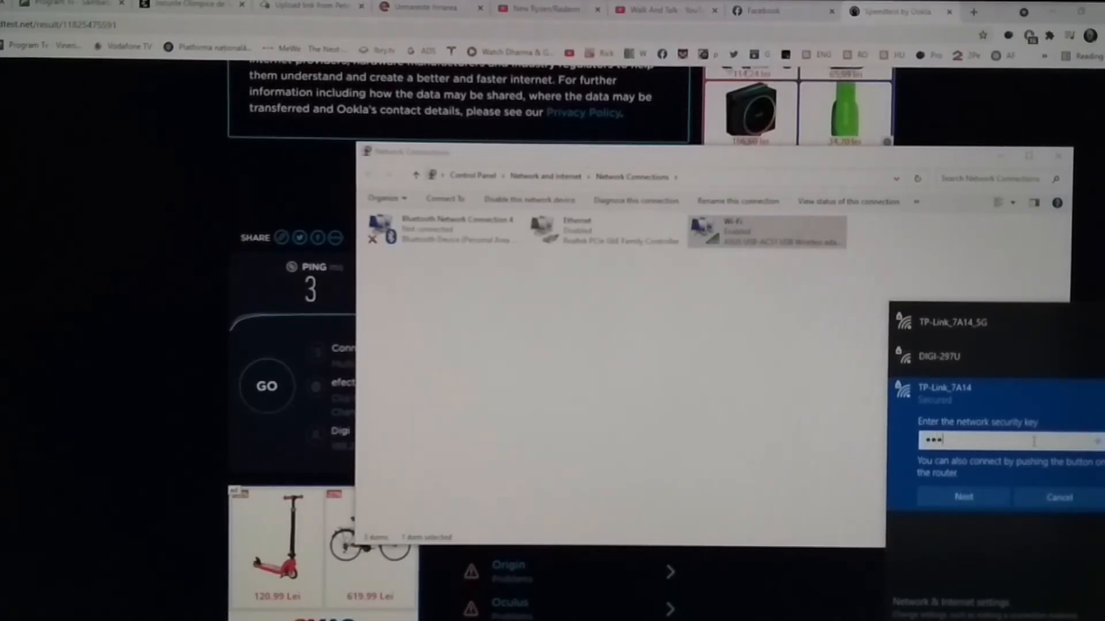
type("••")
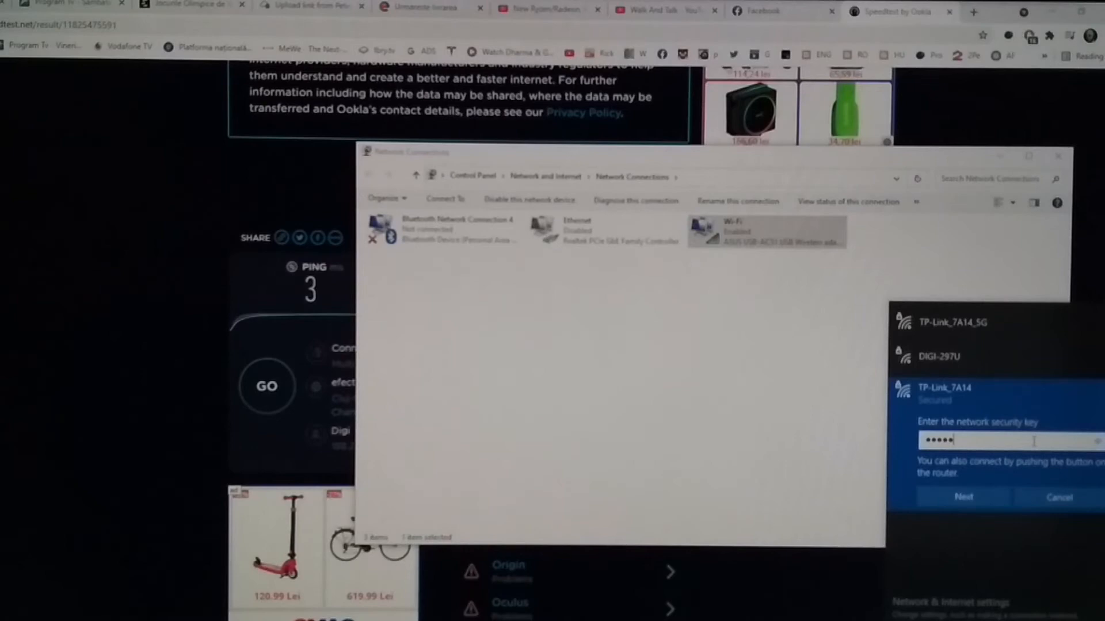
type("•••")
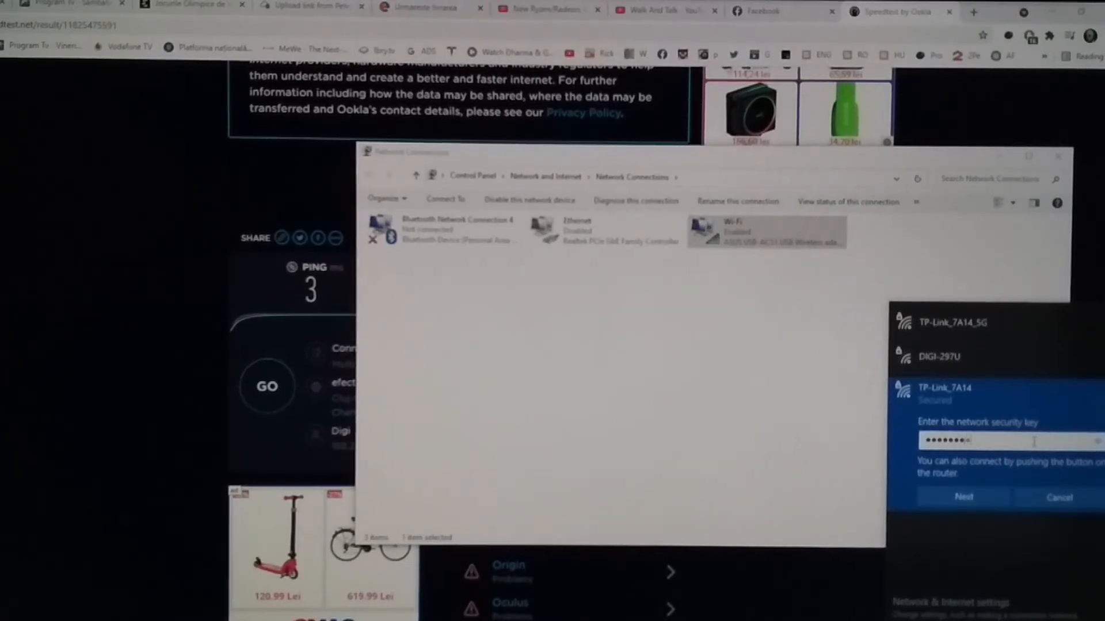
left_click(962, 497)
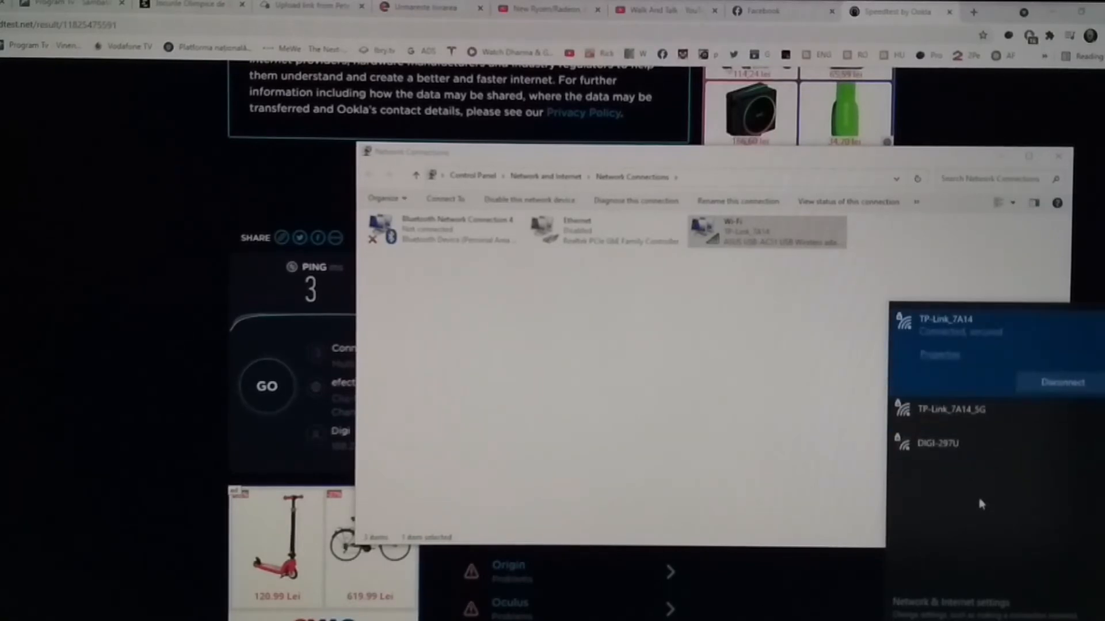
mouse_move(764, 491)
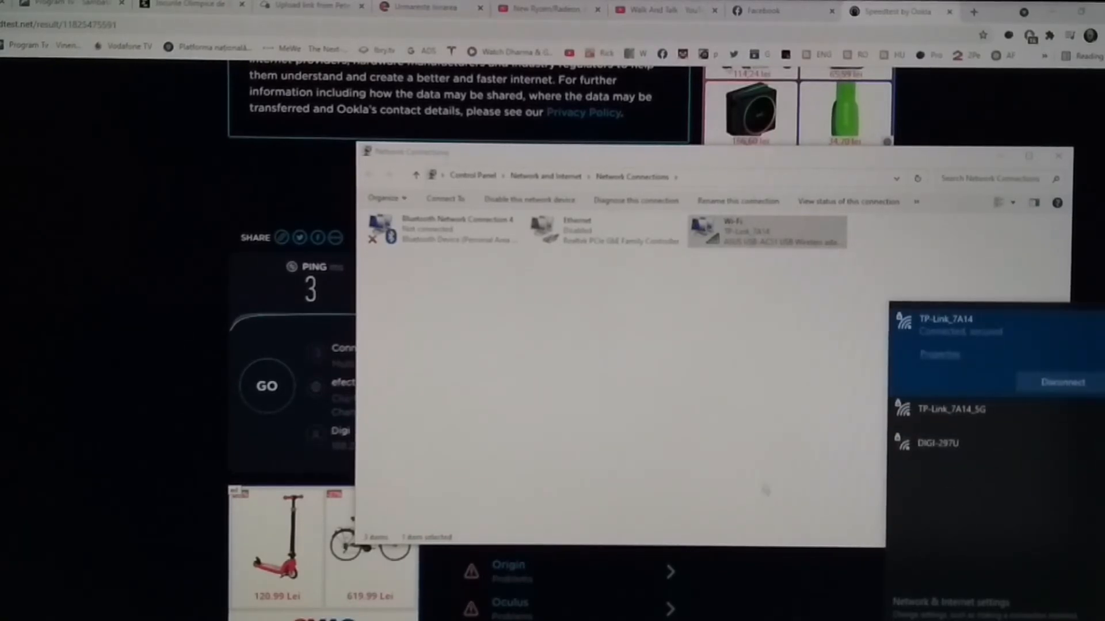